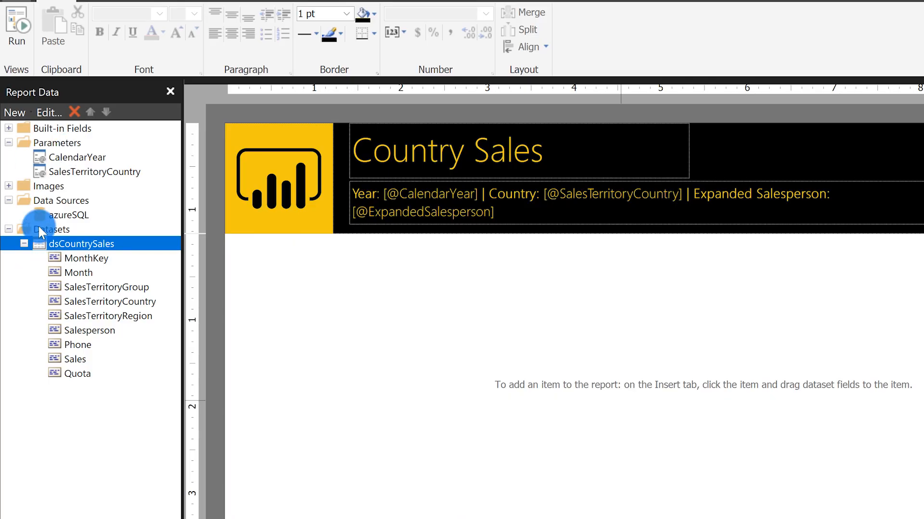
- Start a new dataset from the Datasets folder's Add Dataset command
right_click(53, 229)
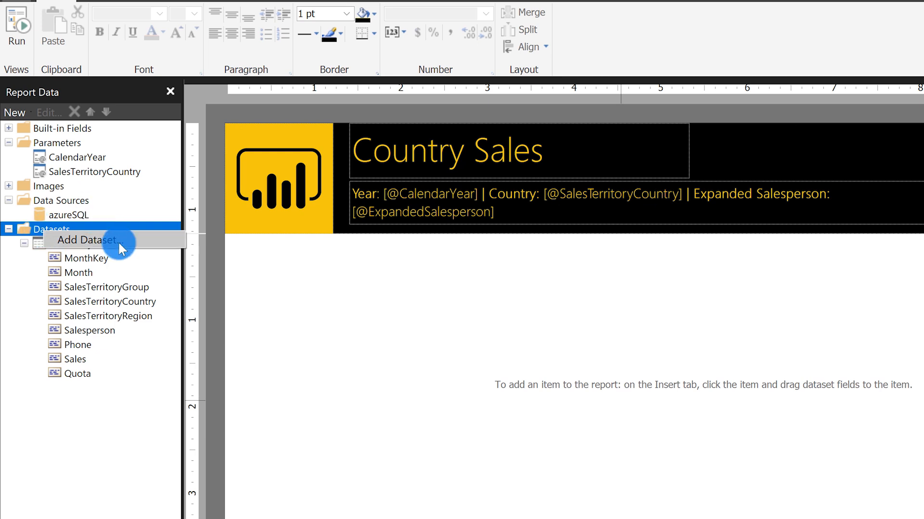
mouse_move(89, 240)
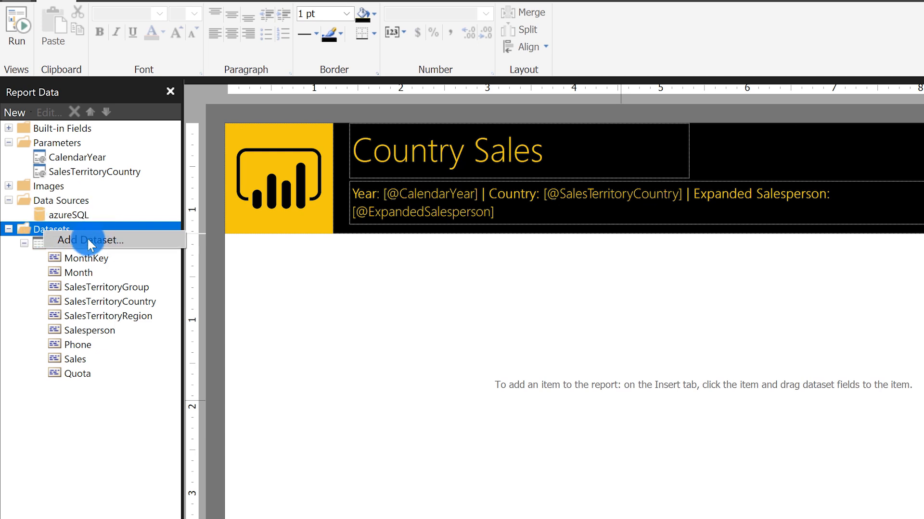
click(89, 240)
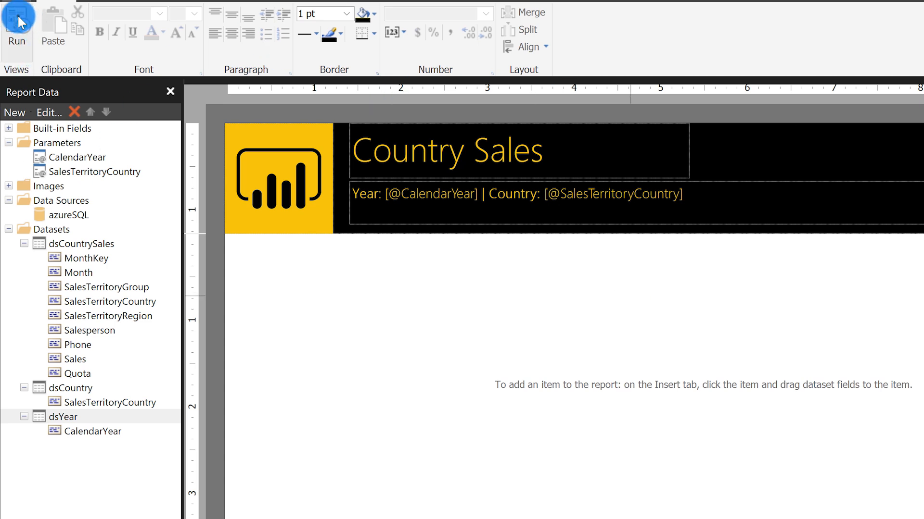
click(17, 26)
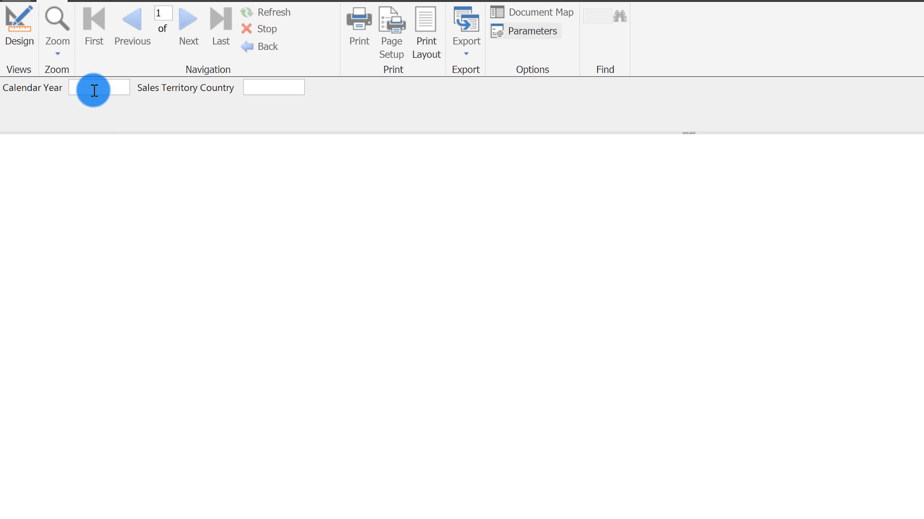
click(274, 87)
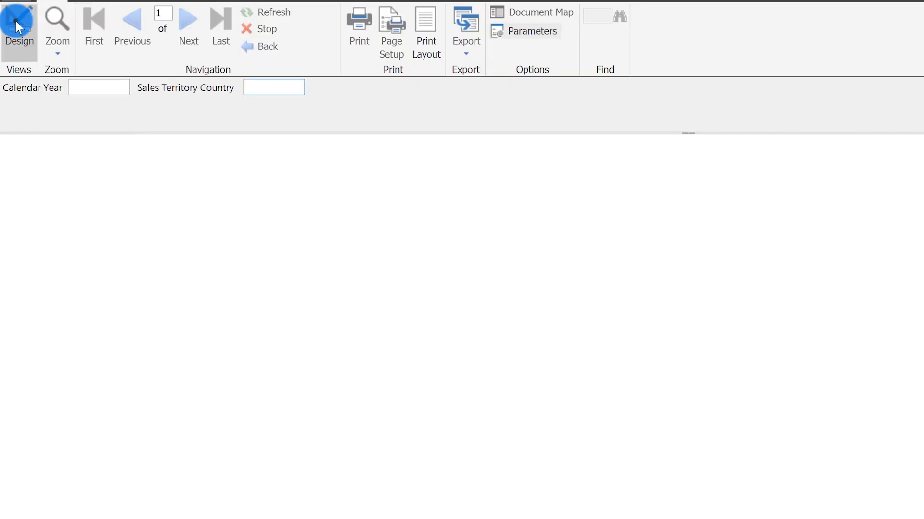
click(19, 26)
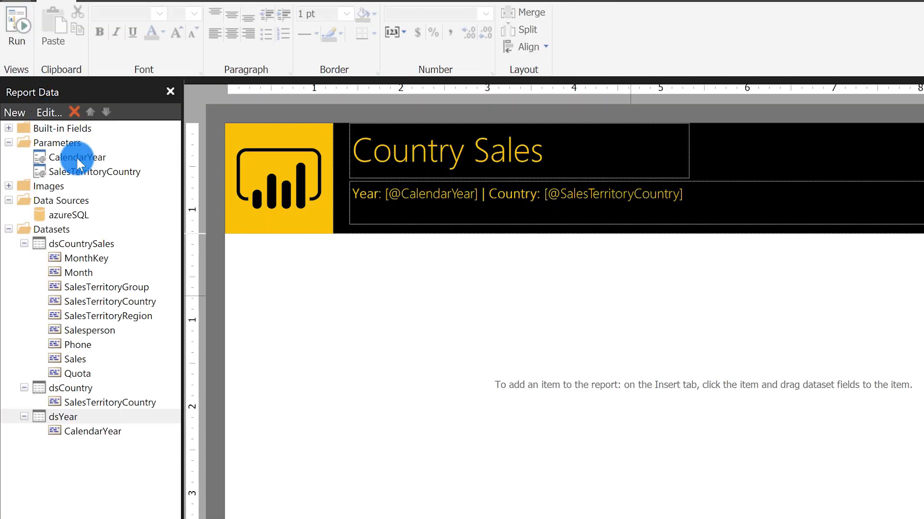
- Prompt CalendarYear with 'Year:' and draw its values and labels from dsYear's CalendarYear
double_click(78, 157)
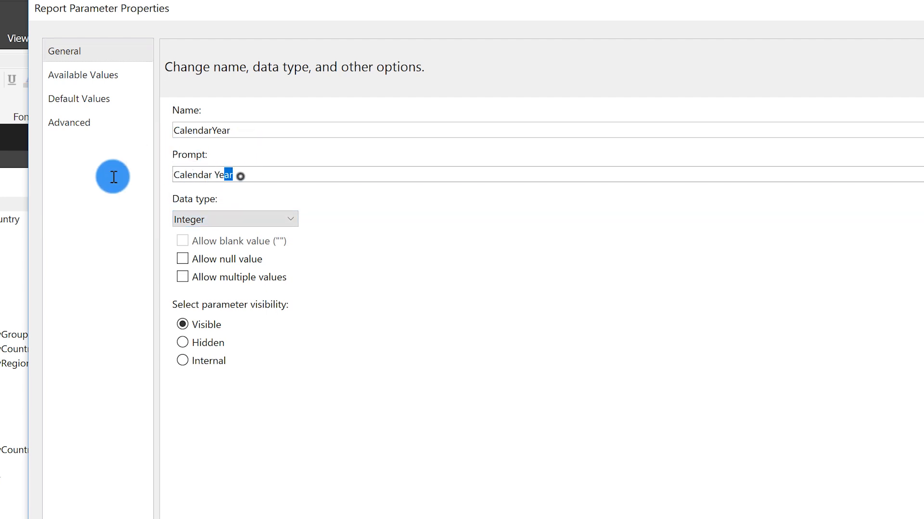
text(Year)
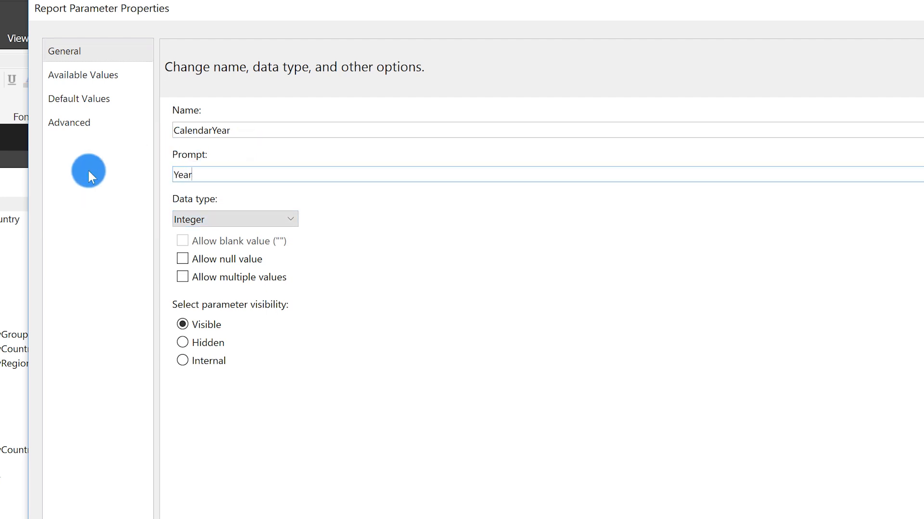
text(:)
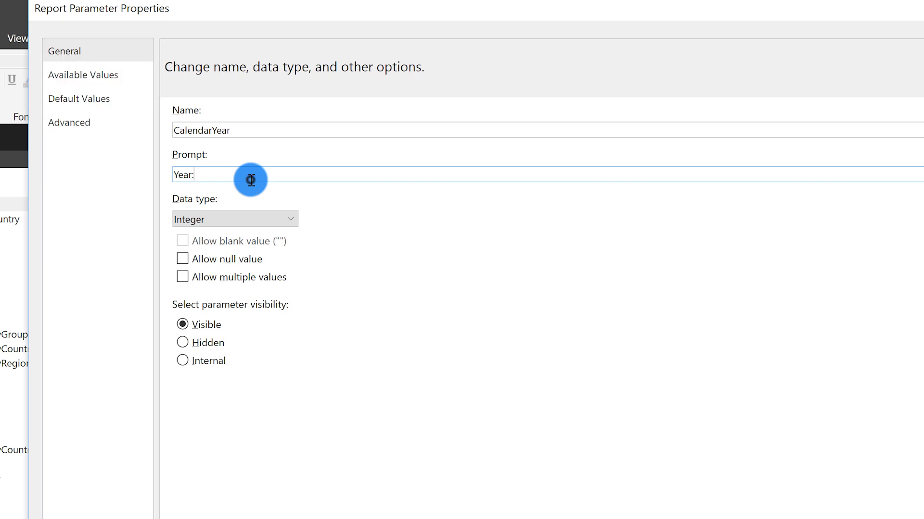
click(83, 74)
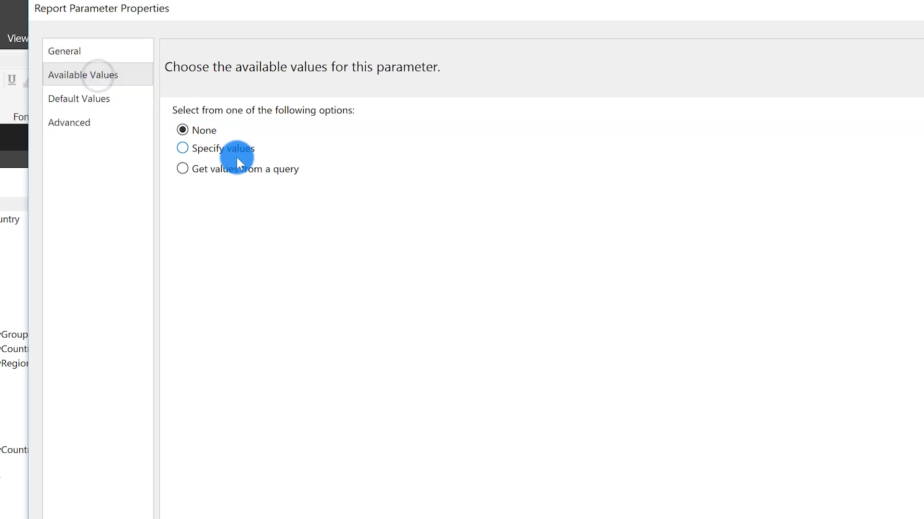
mouse_move(223, 173)
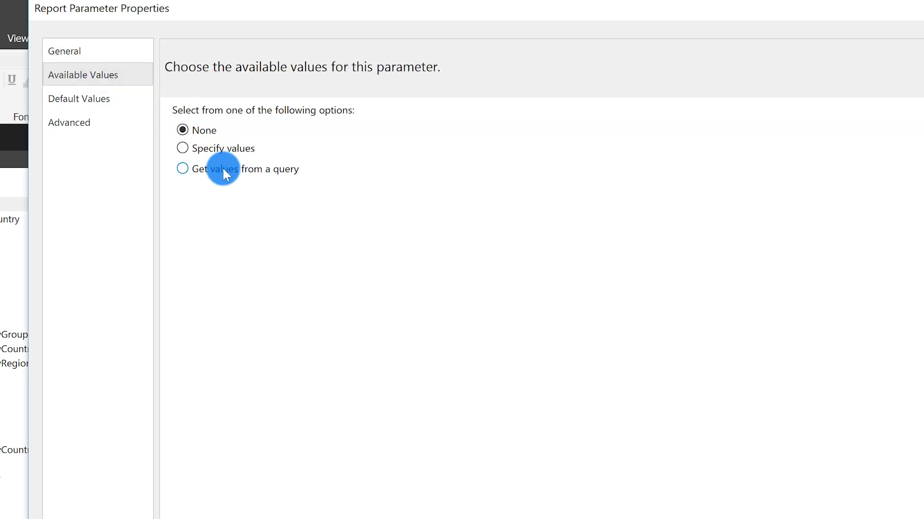
click(183, 148)
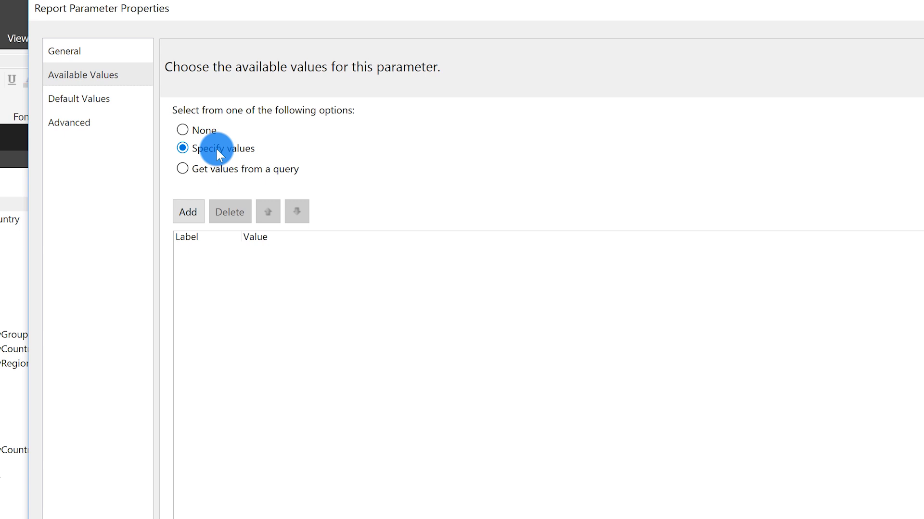
mouse_move(229, 174)
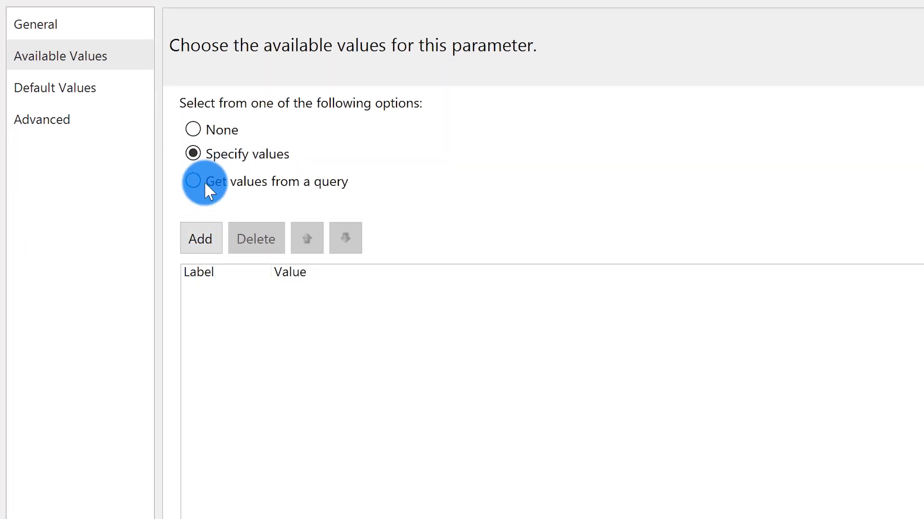
click(192, 181)
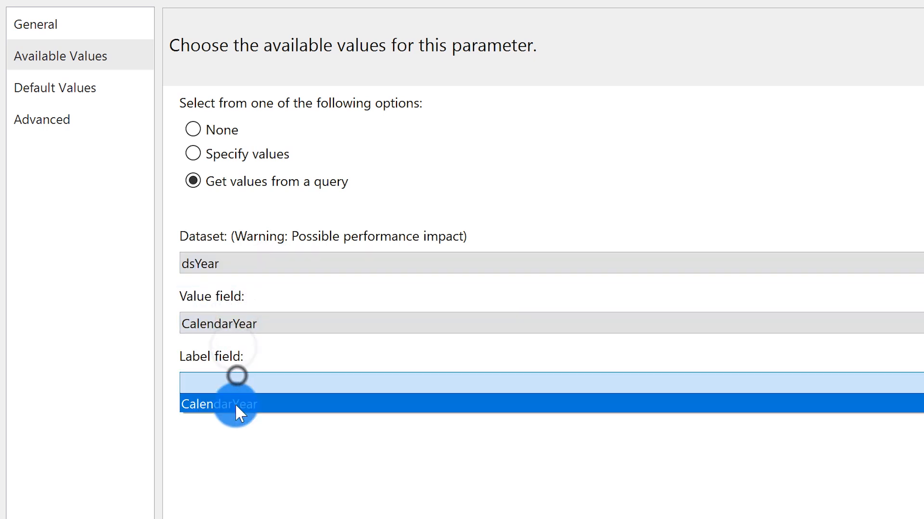
click(218, 404)
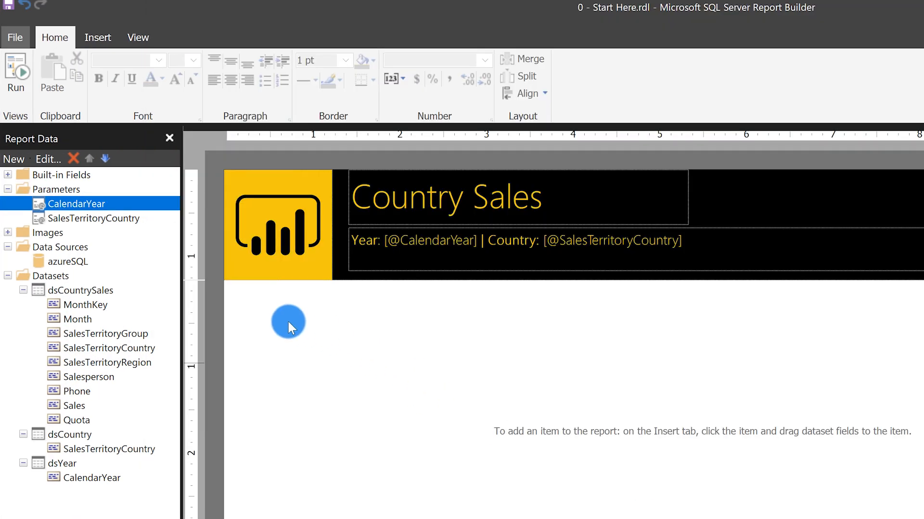
- Prompt SalesTerritoryCountry with 'Country:' and draw values from dsCountry's SalesTerritoryCountry field
double_click(93, 218)
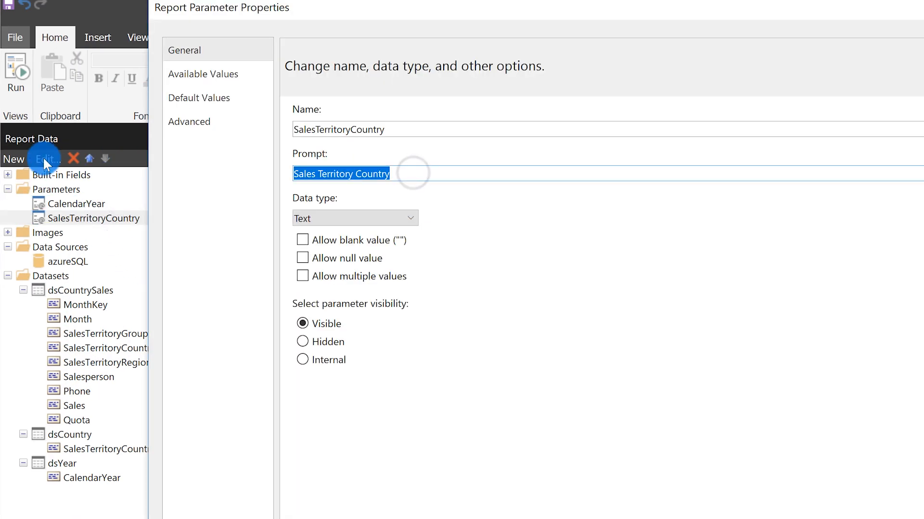
text(Country:)
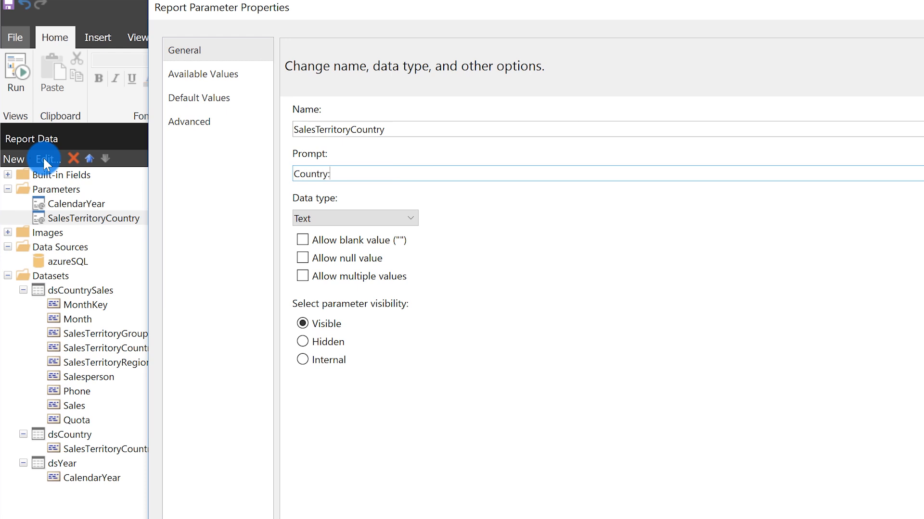
click(203, 73)
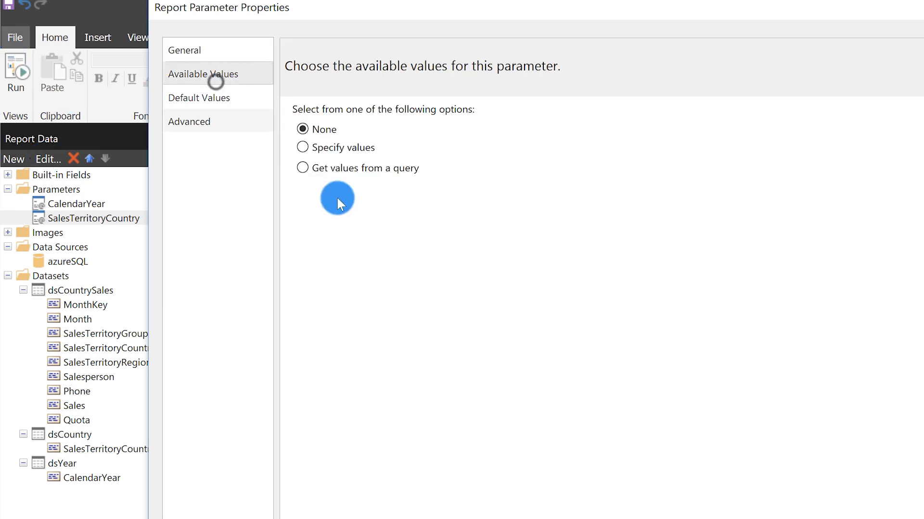
click(302, 167)
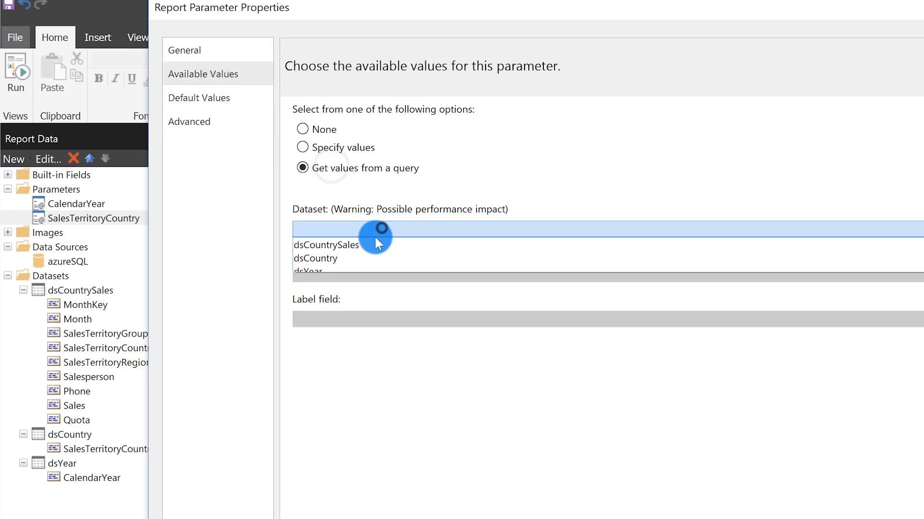
click(315, 258)
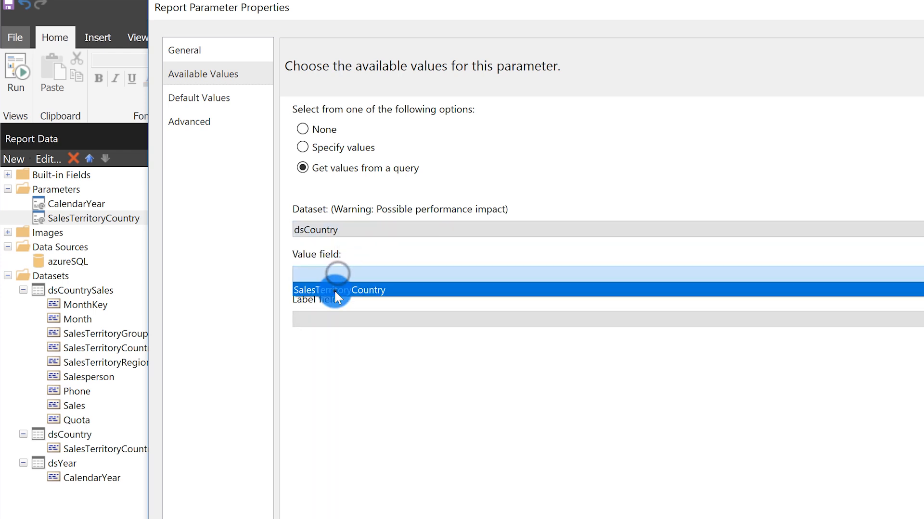
click(339, 289)
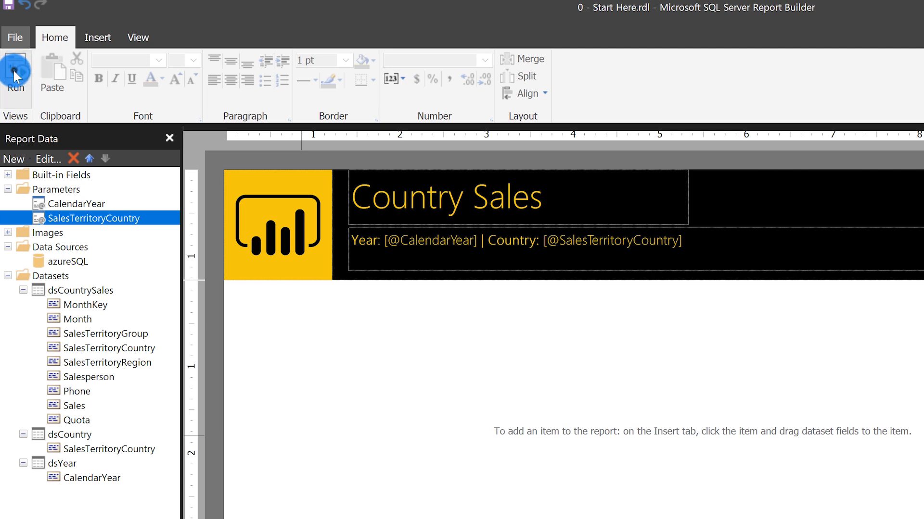
click(16, 71)
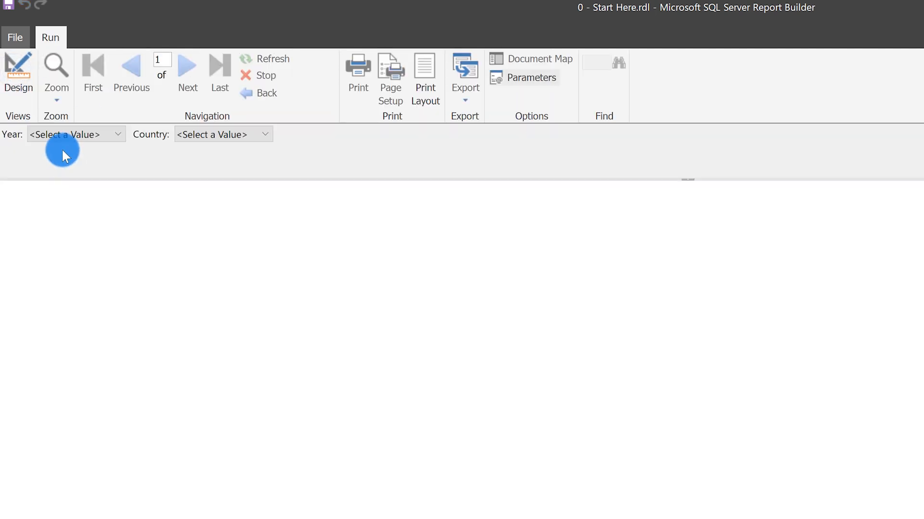
click(75, 134)
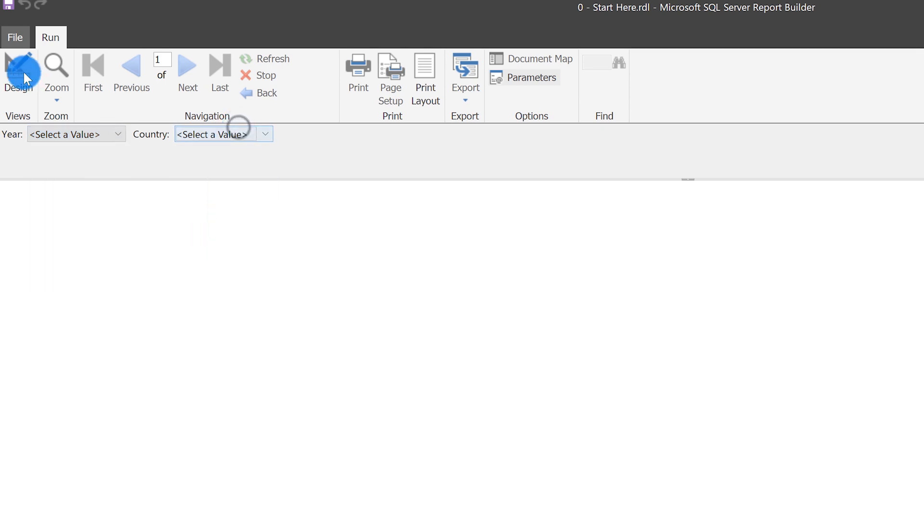
click(18, 71)
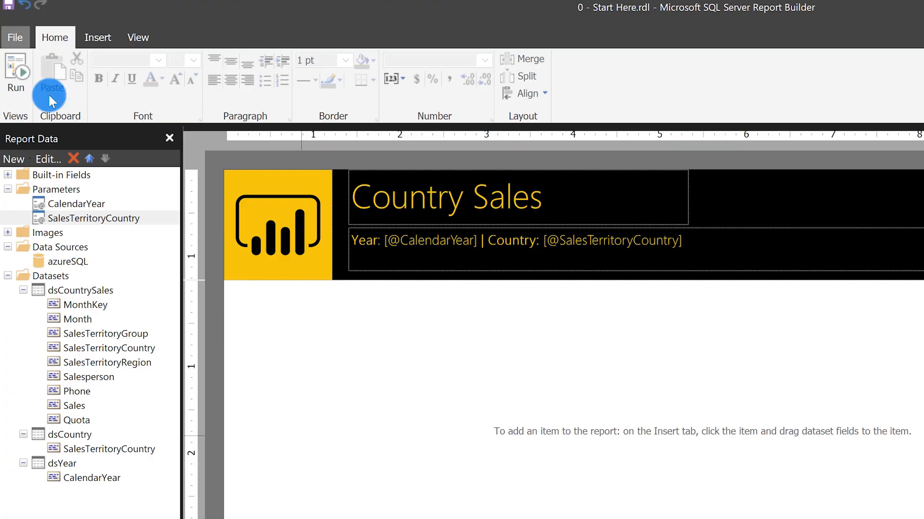
mouse_move(64, 264)
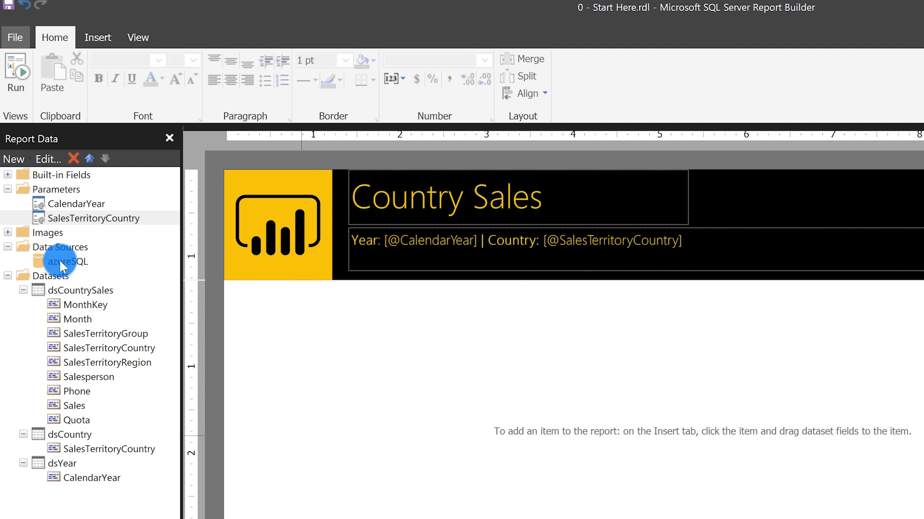
mouse_move(120, 244)
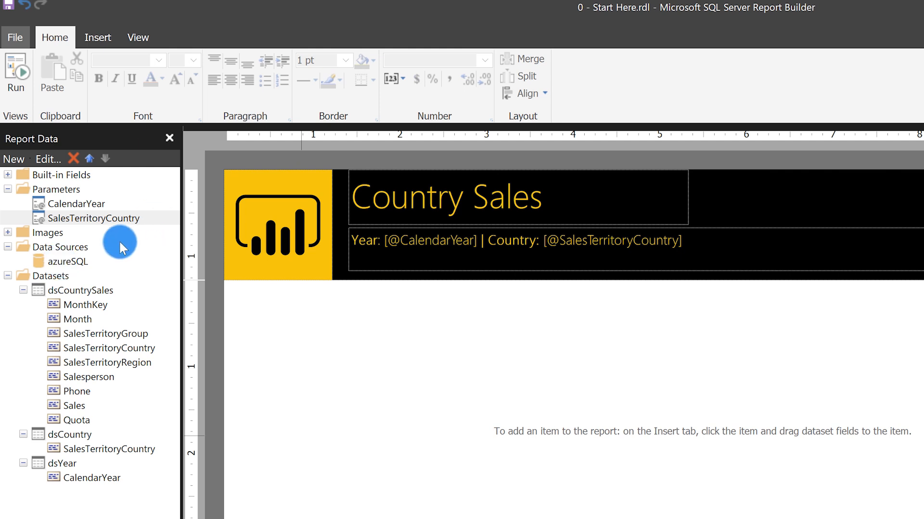
- Show the Add Parameter command on the Parameters folder in Report Data
right_click(60, 189)
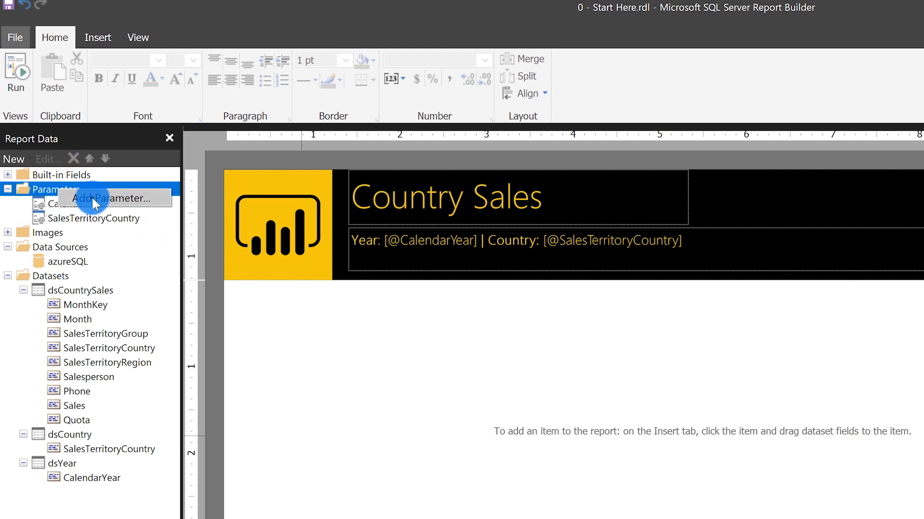
- Add a Boolean parameter named ExpandedSalesperson with prompt 'Expanded Salesperson'
click(113, 199)
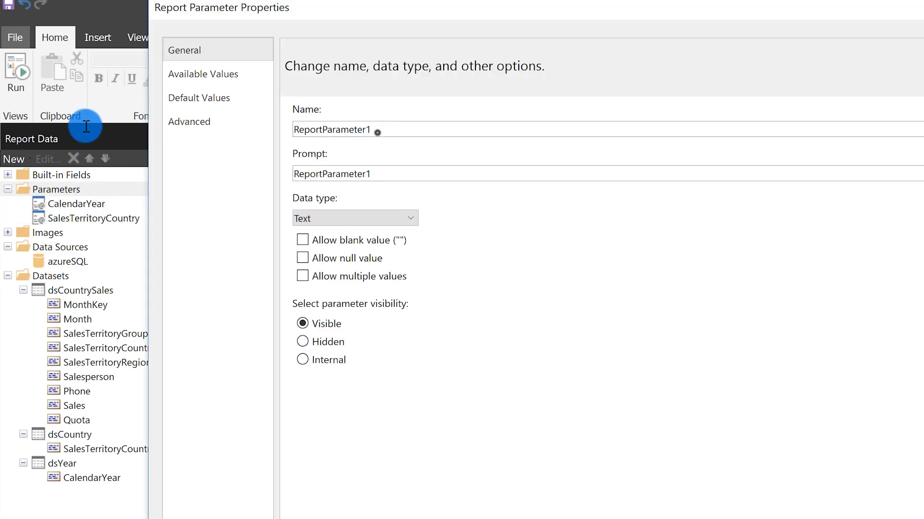
text(Expanded)
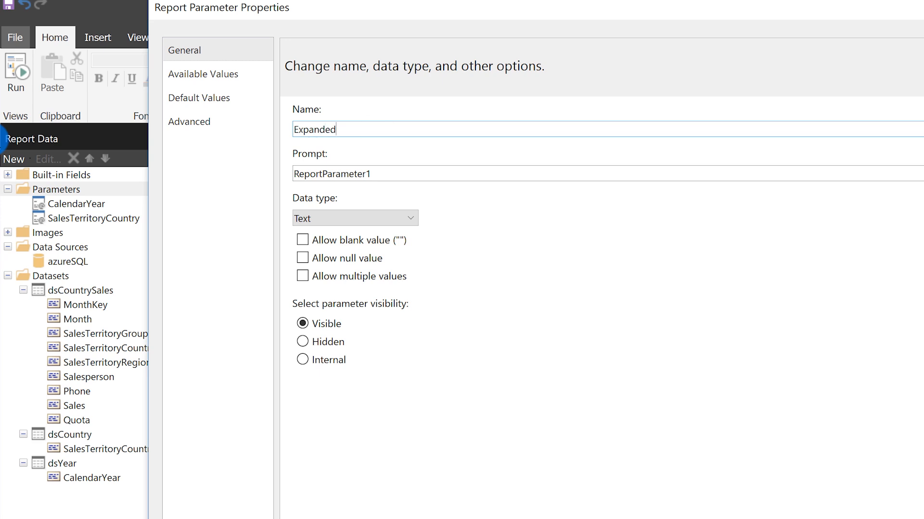
text(Salesperson)
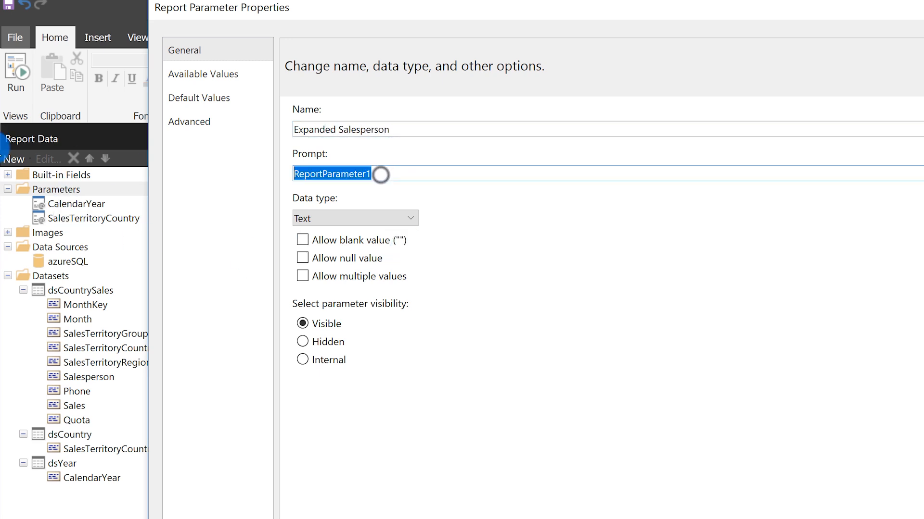
text(Expanded)
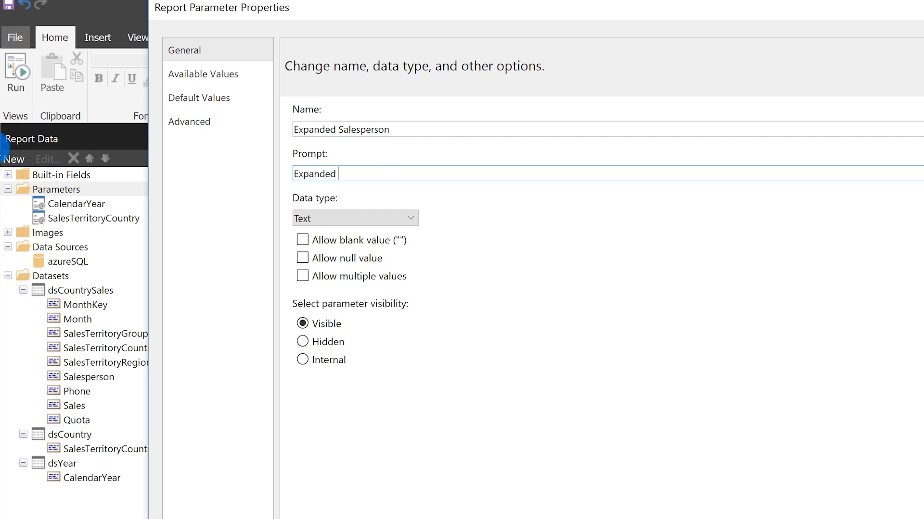
text(Salesperson)
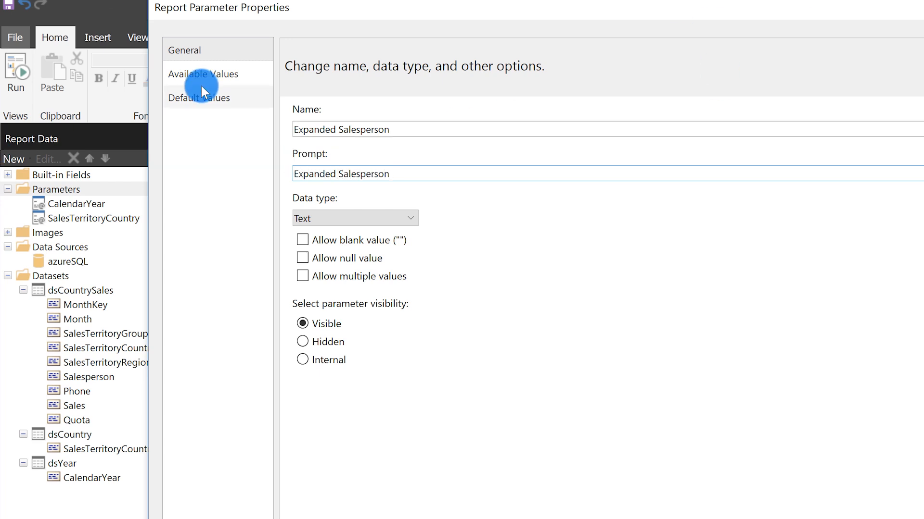
click(204, 73)
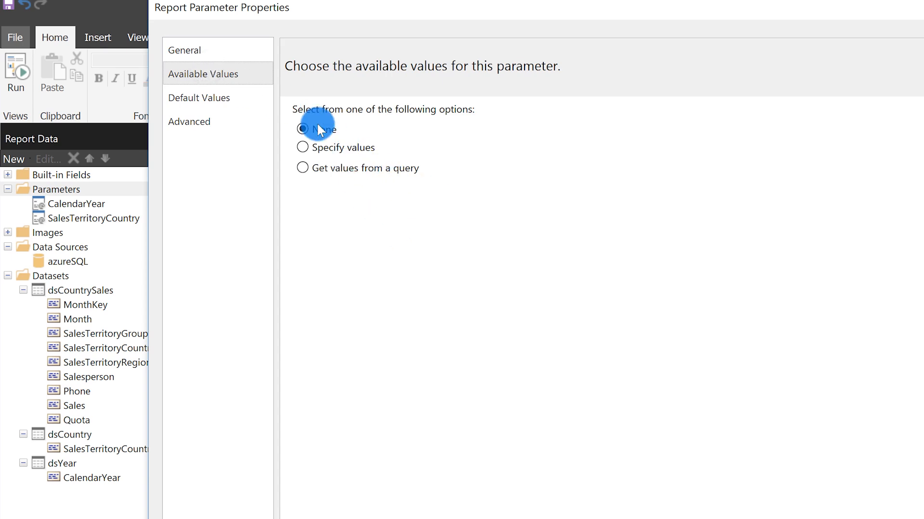
click(185, 49)
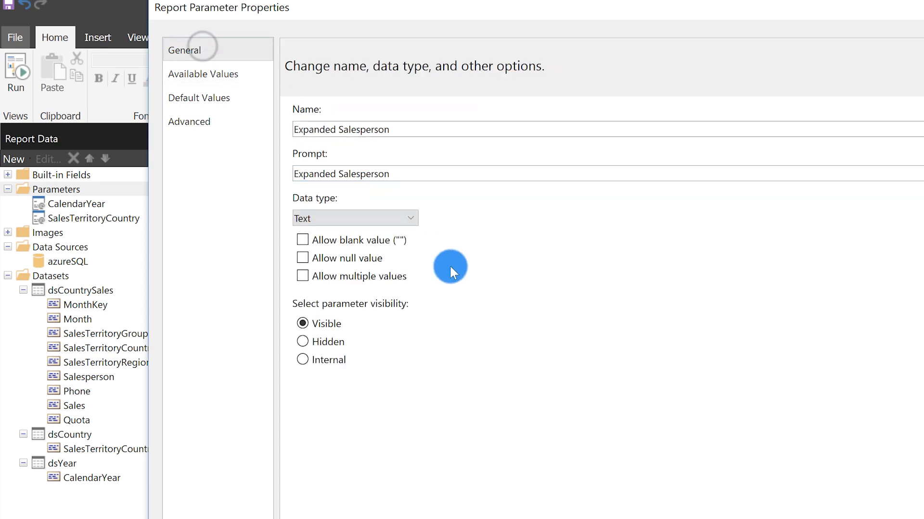
click(354, 218)
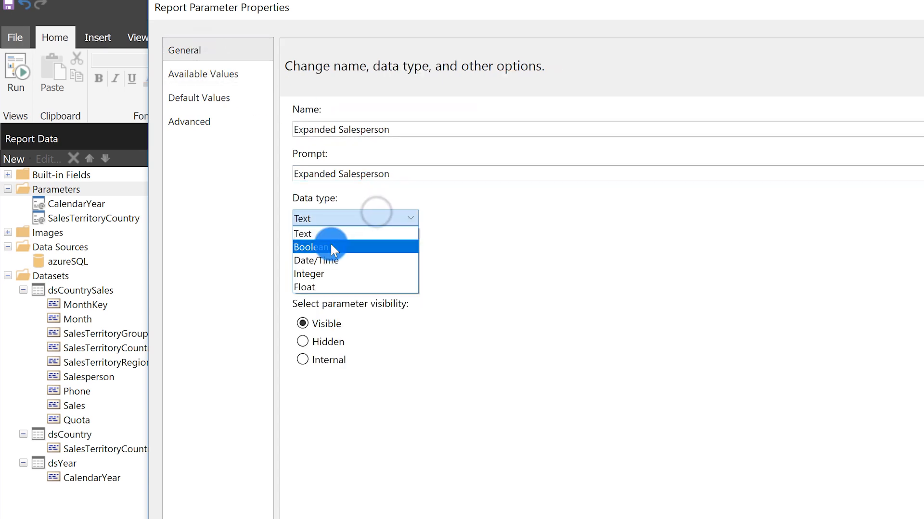
click(309, 247)
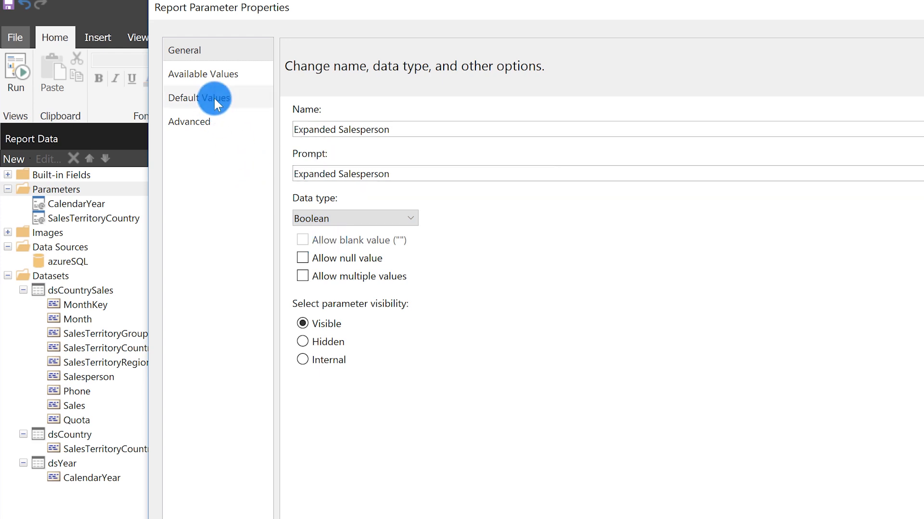
- Give ExpandedSalesperson a default value of false and run the report
click(199, 97)
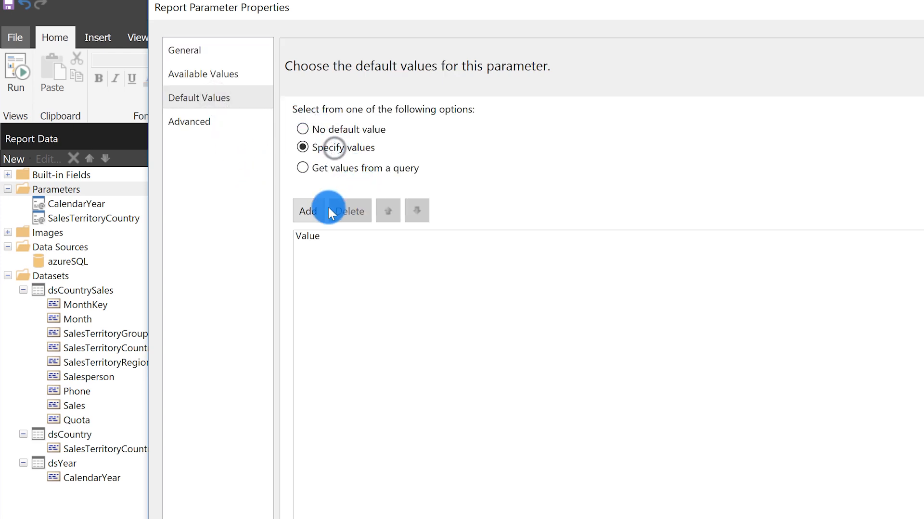
click(308, 211)
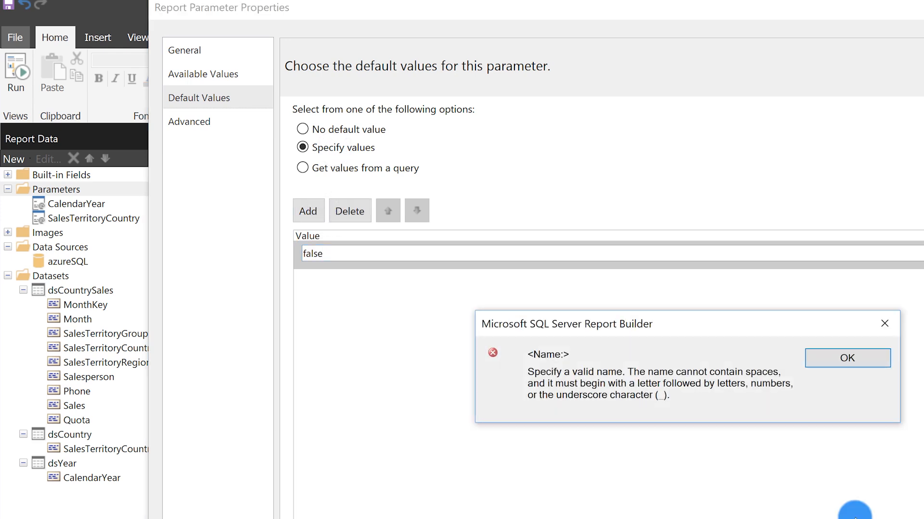
click(847, 357)
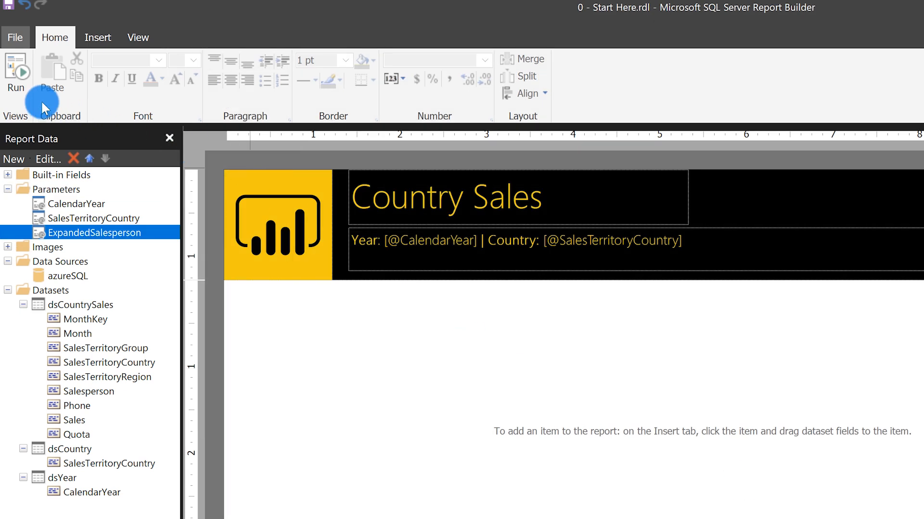
click(16, 71)
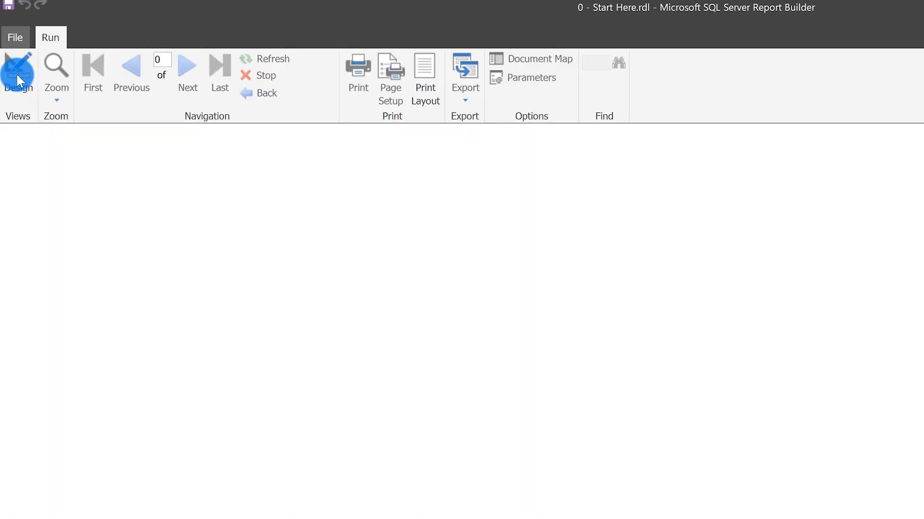